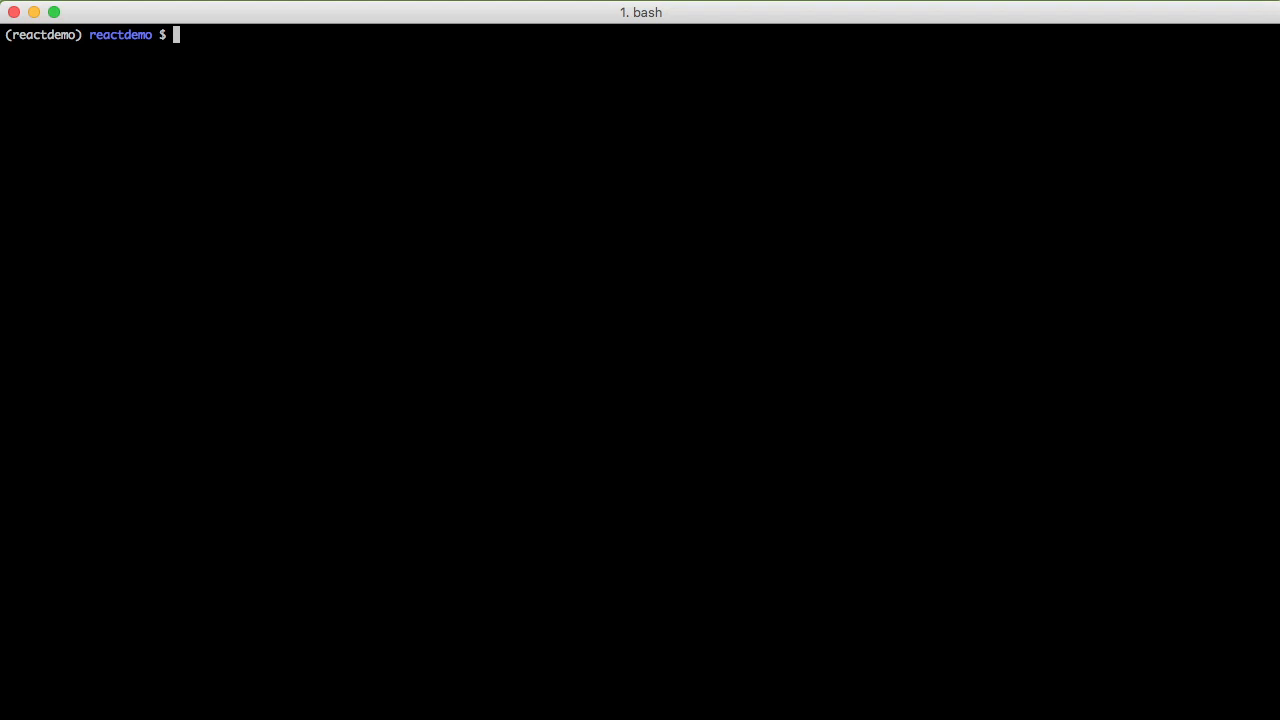
# Add 'rest_framework' under 'todo' in INSTALLED_APPS of reactdemo/settings.py and save
pyautogui.write('vim reactdemo/set')
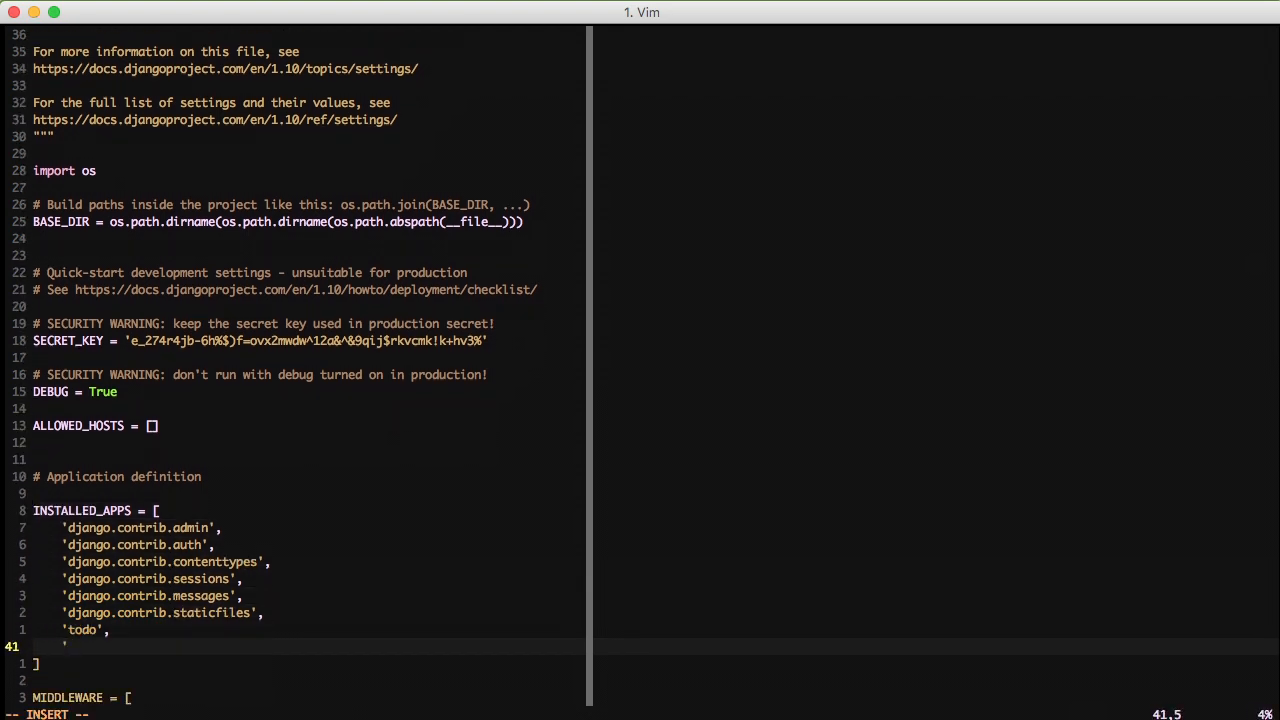
pyautogui.write("'rest_framework")
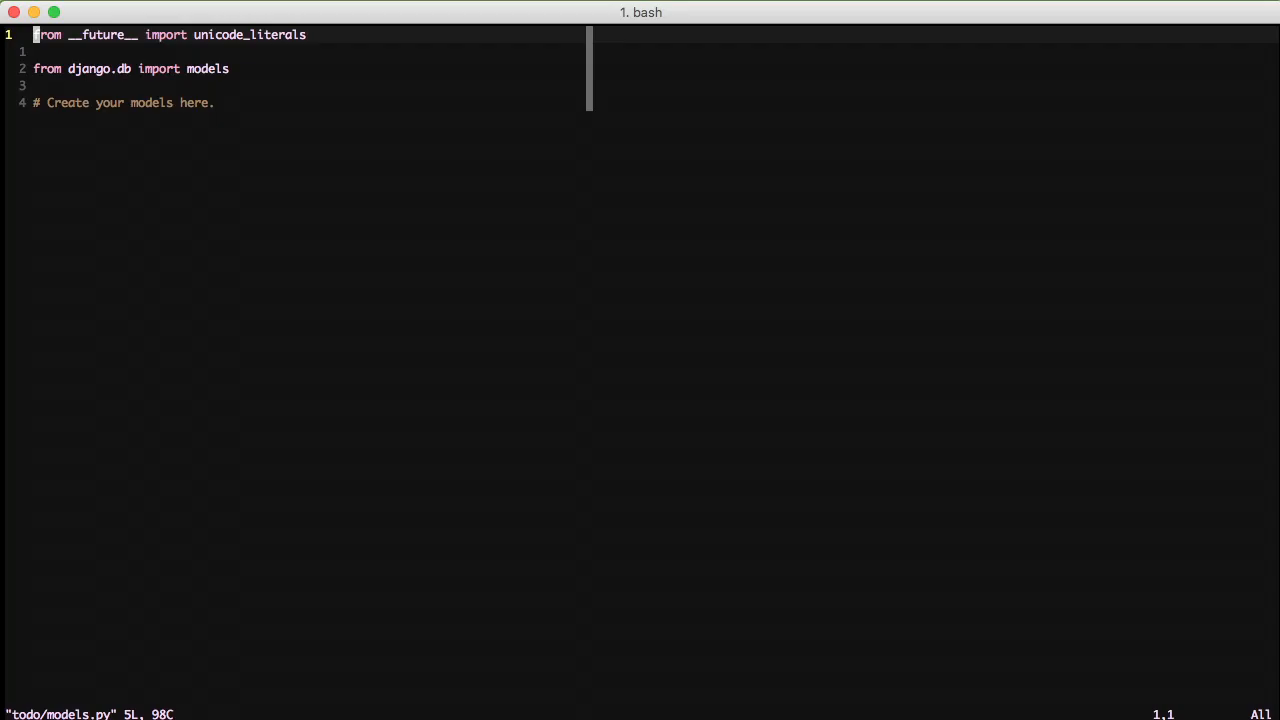
# Import TimeStampedModel from django_extensions.db.models and add class Todo(TimeStampedModel)
pyautogui.write('from django_extensi')
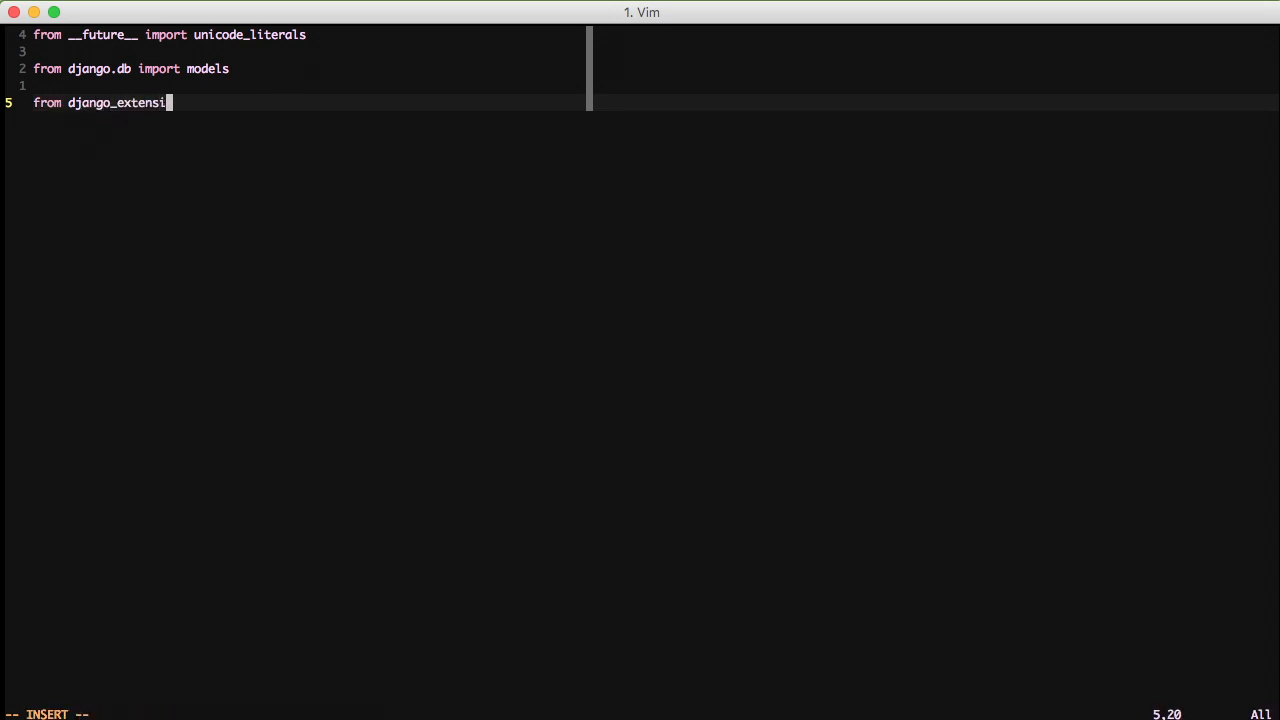
pyautogui.write('ons.db.models import TimeStampedModel')
pyautogui.write('class Tod')
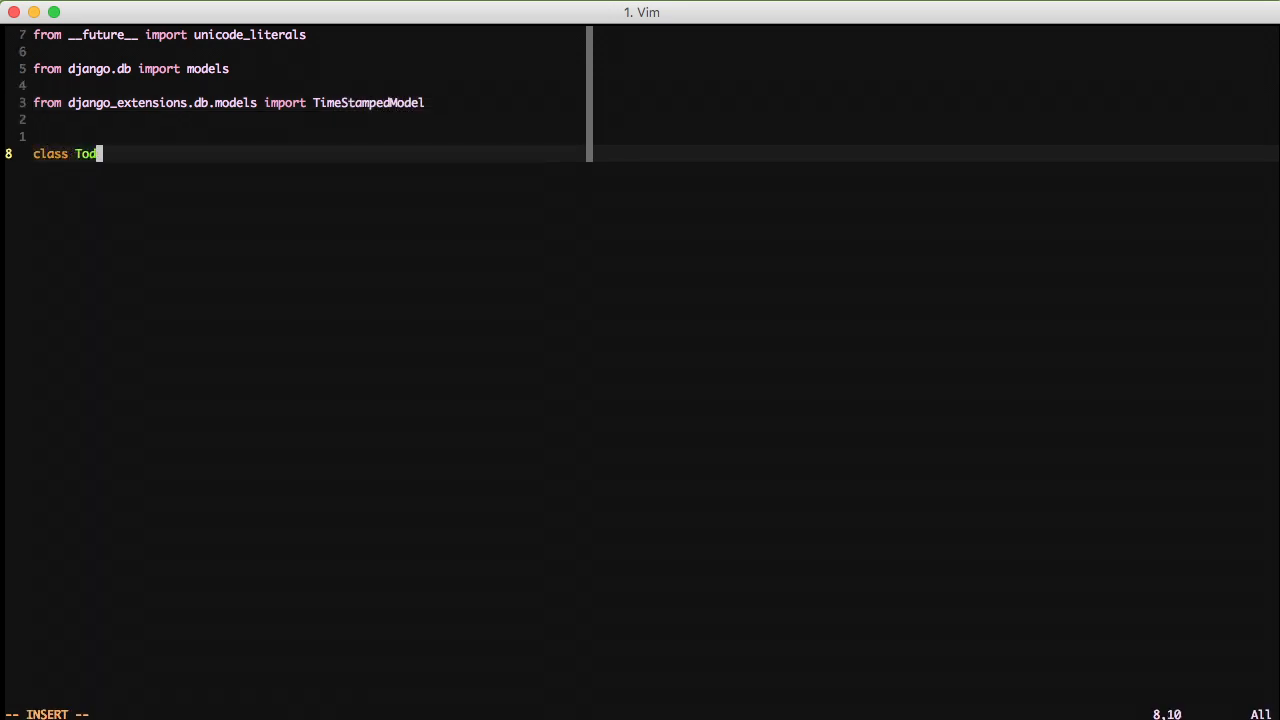
pyautogui.write('o(TimeStampedModel)')
pyautogui.write('vim to')
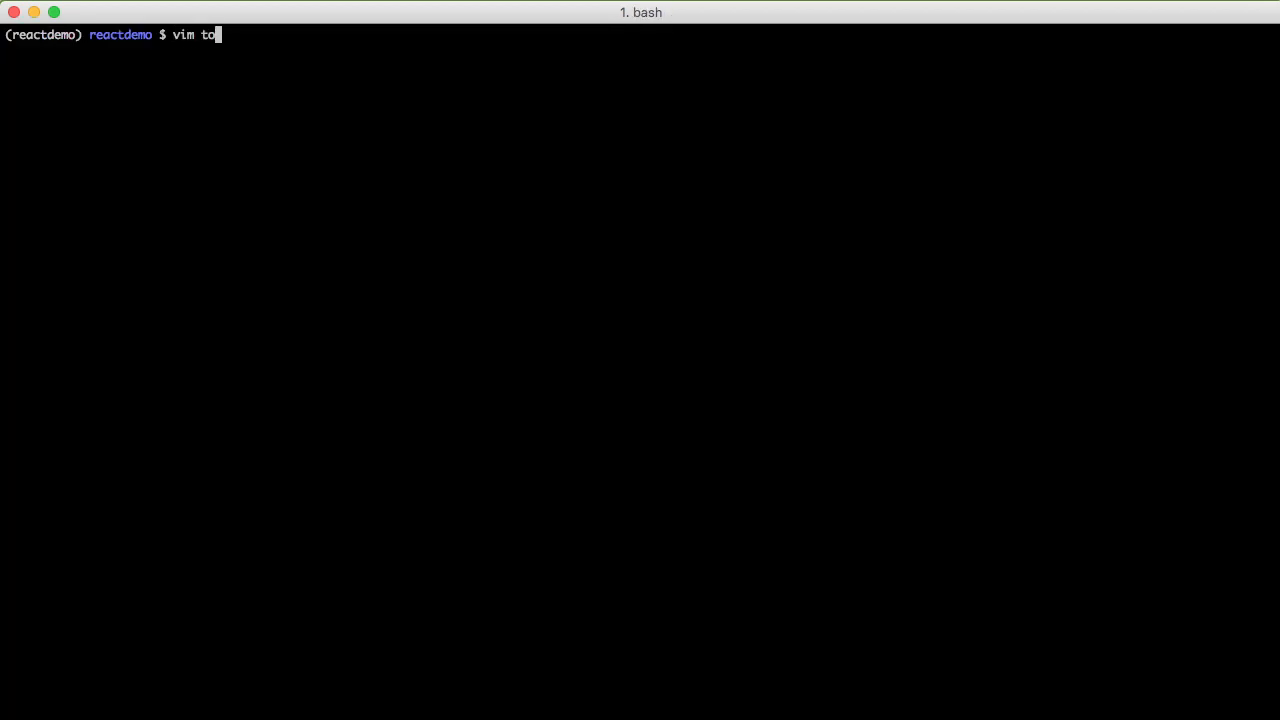
# Write TodoSerializer in todo/serializers.py with fields ('title', 'created', 'completed')
pyautogui.write('do/serializers.p')
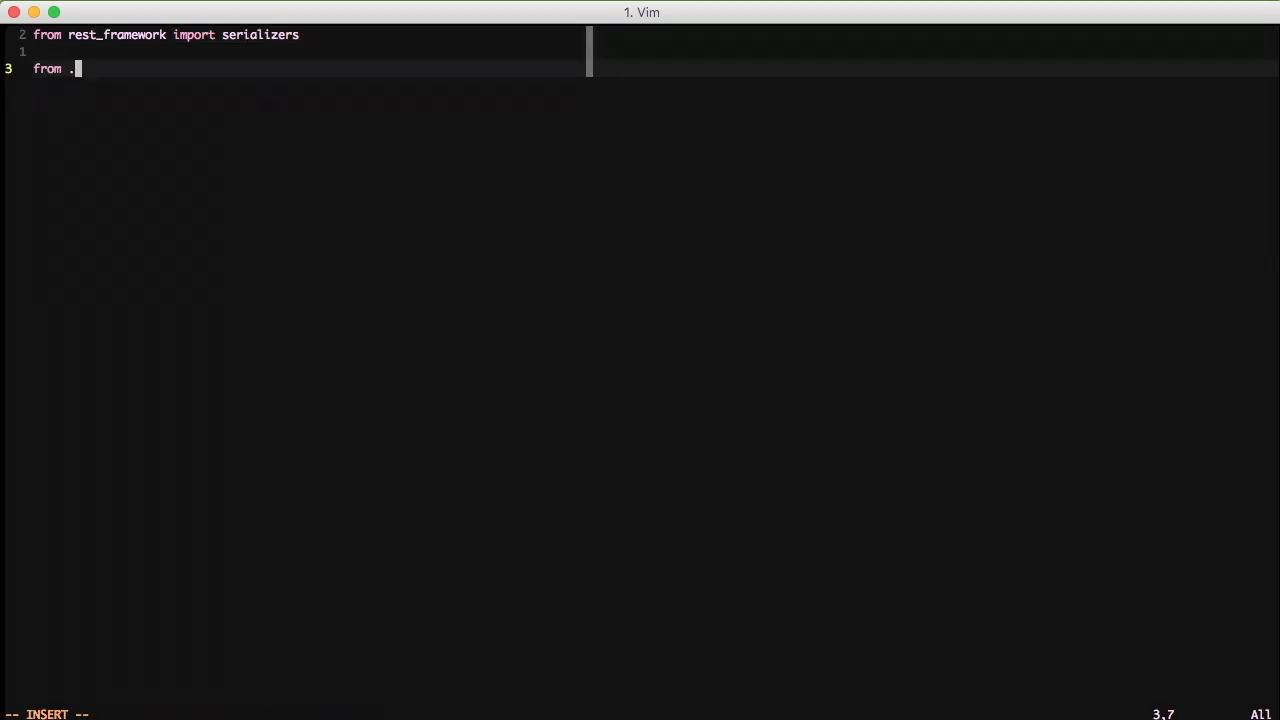
pyautogui.write('models import Todo')
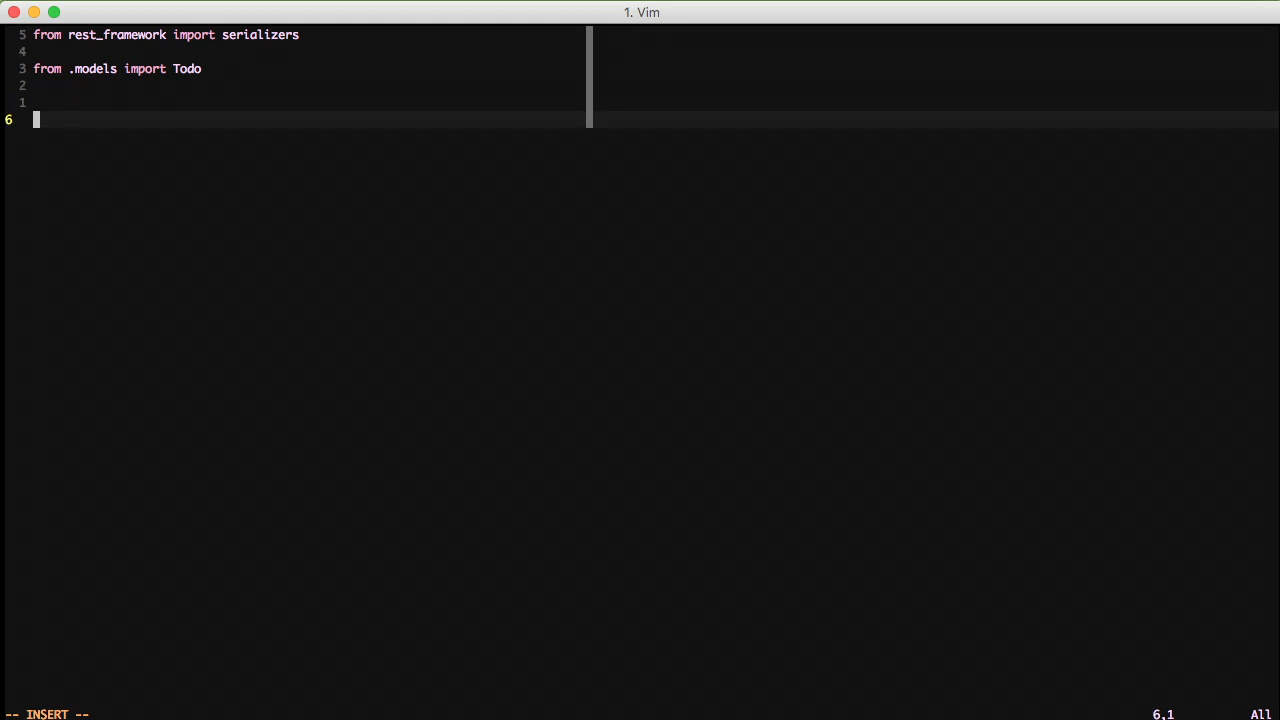
pyautogui.write('class TodoSerializer(serializers.')
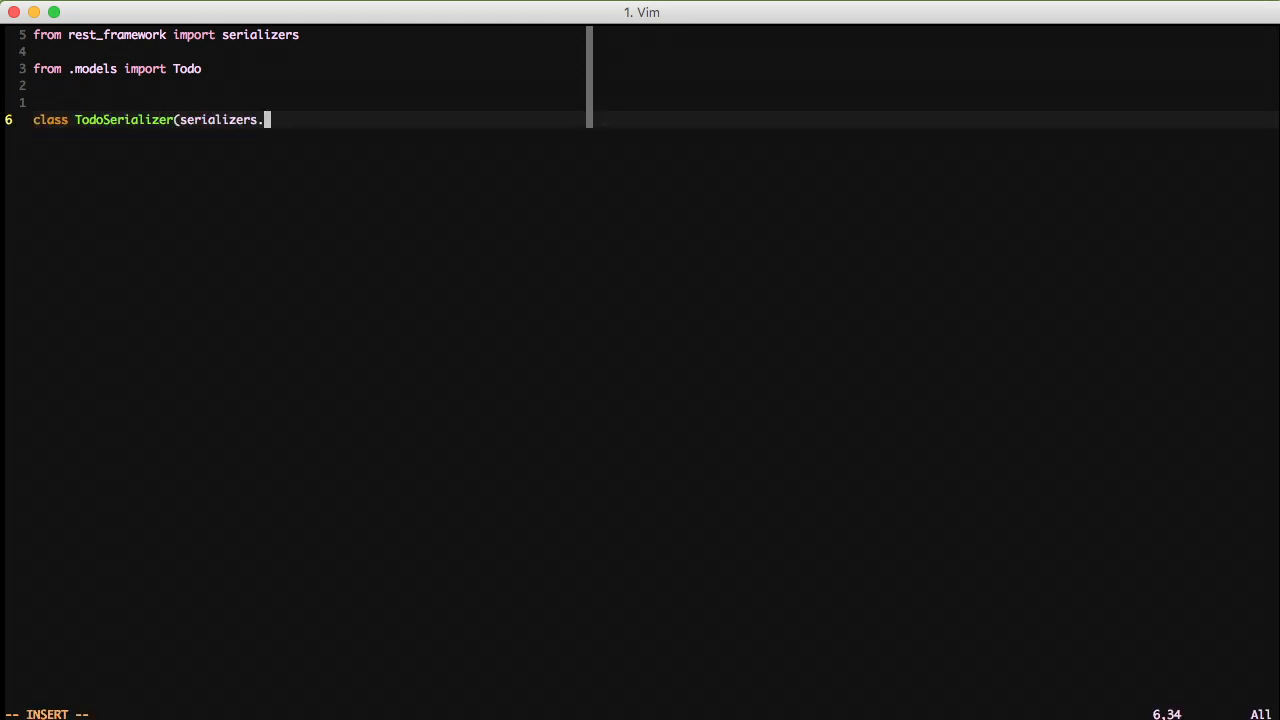
pyautogui.write('ModelSerializer):')
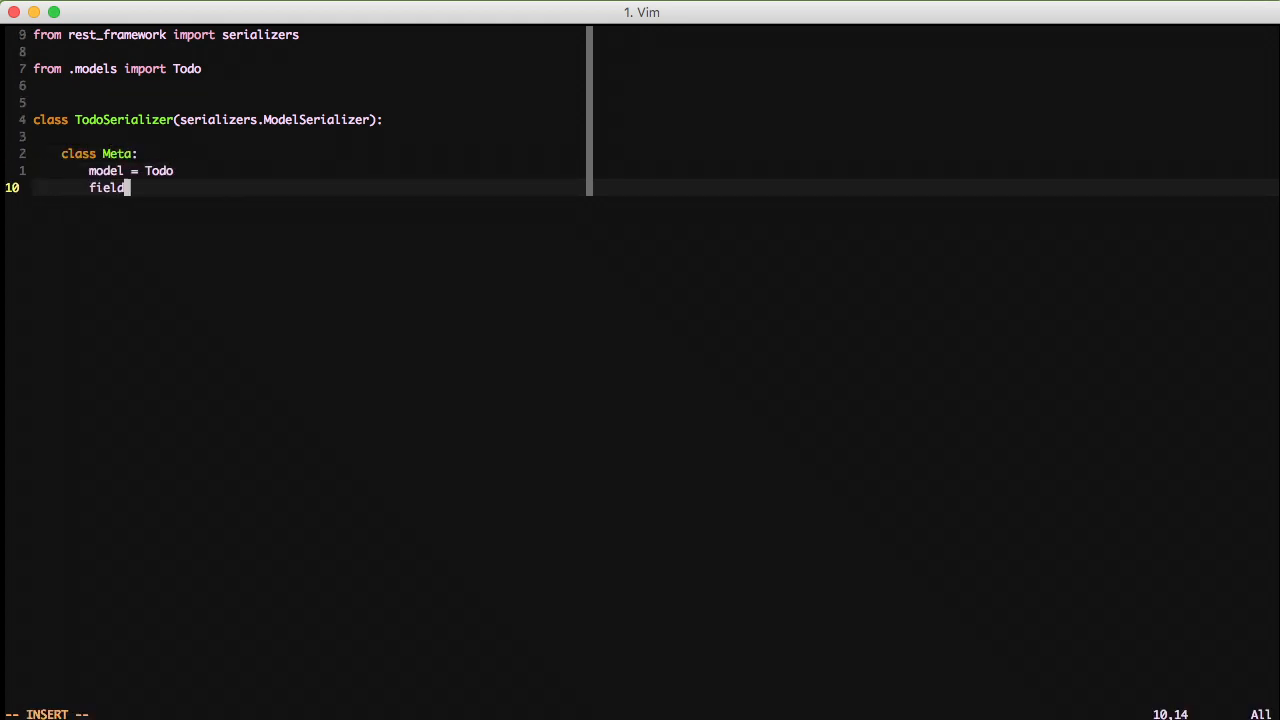
pyautogui.write("s = ('title")
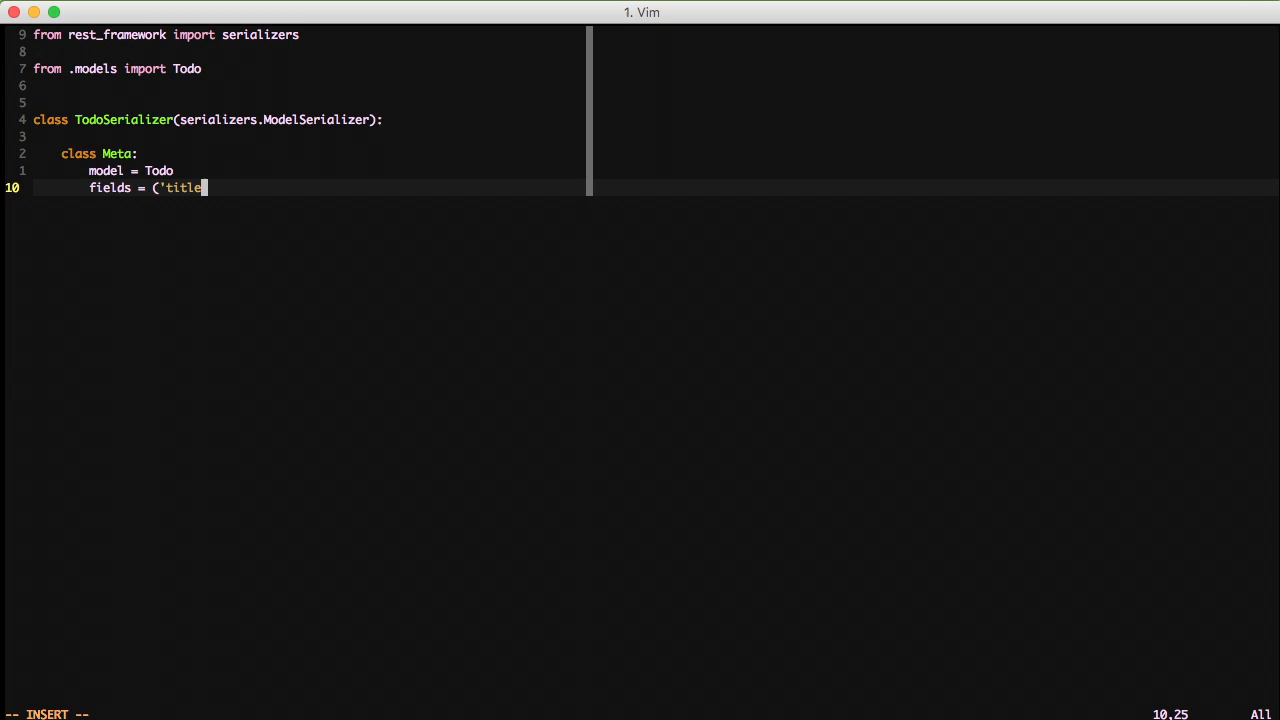
pyautogui.write("', 'created', 'complet")
pyautogui.write('vim todo/views.py')
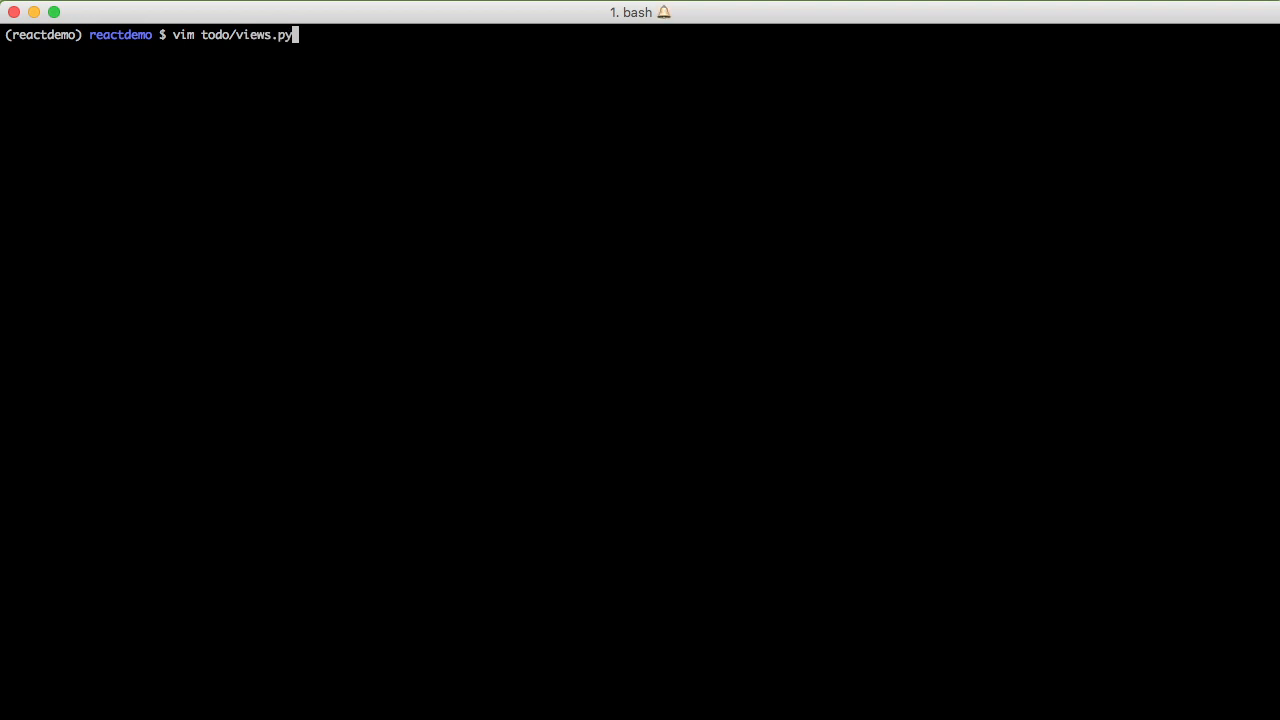
# Open todo/views.py, import from rest_framework.generics, and start TodoListView(ListAPIView)
pyautogui.press('Return')
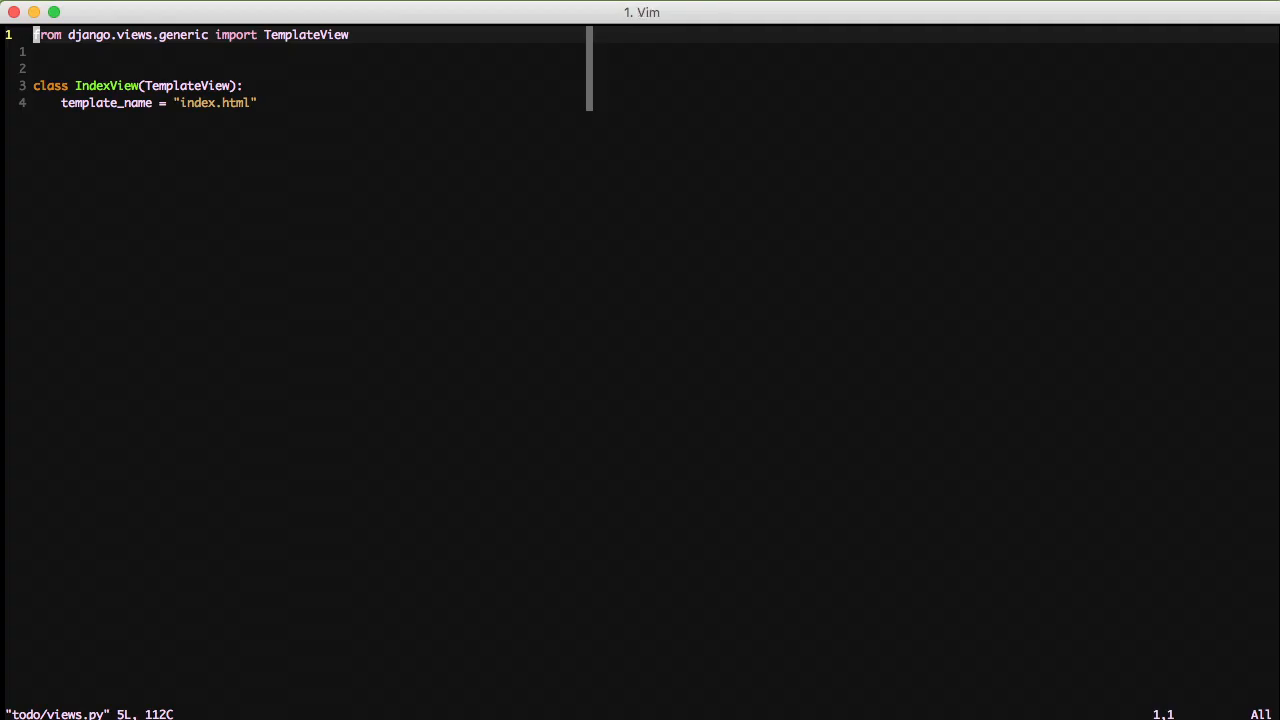
pyautogui.write('from rest')
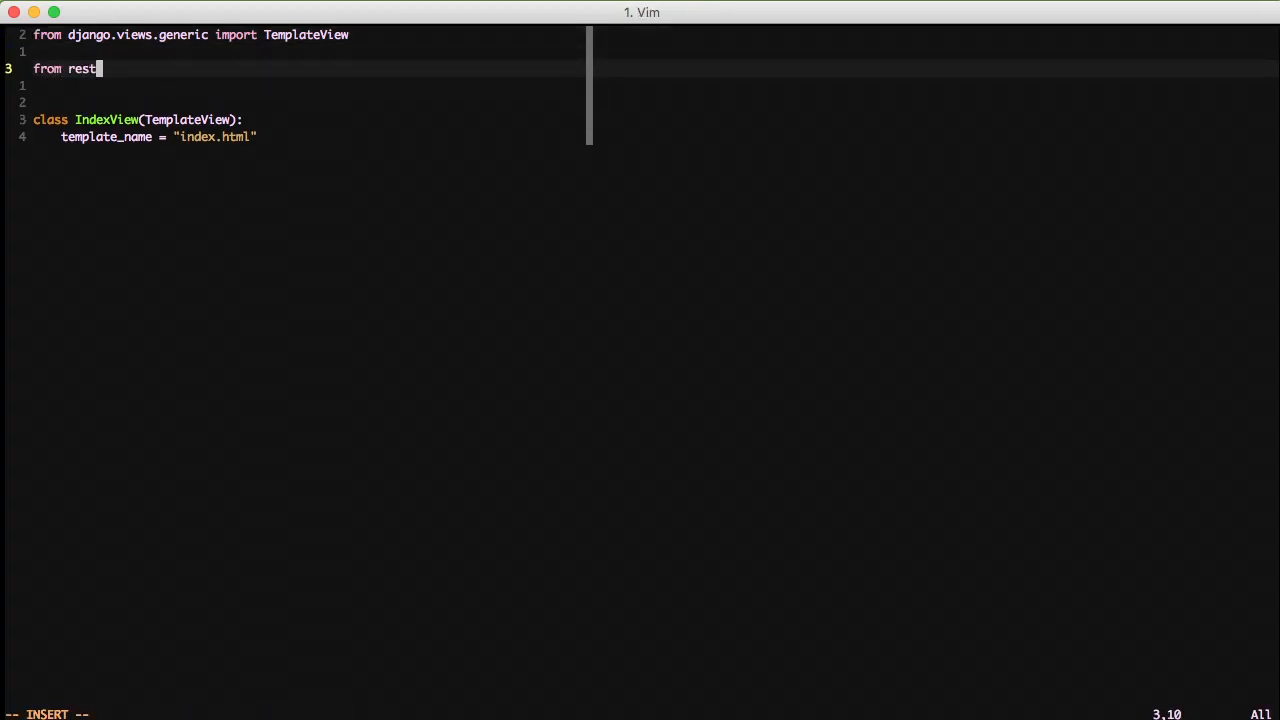
pyautogui.write('_framework.generics import ListAPIView')
pyautogui.write('class To')
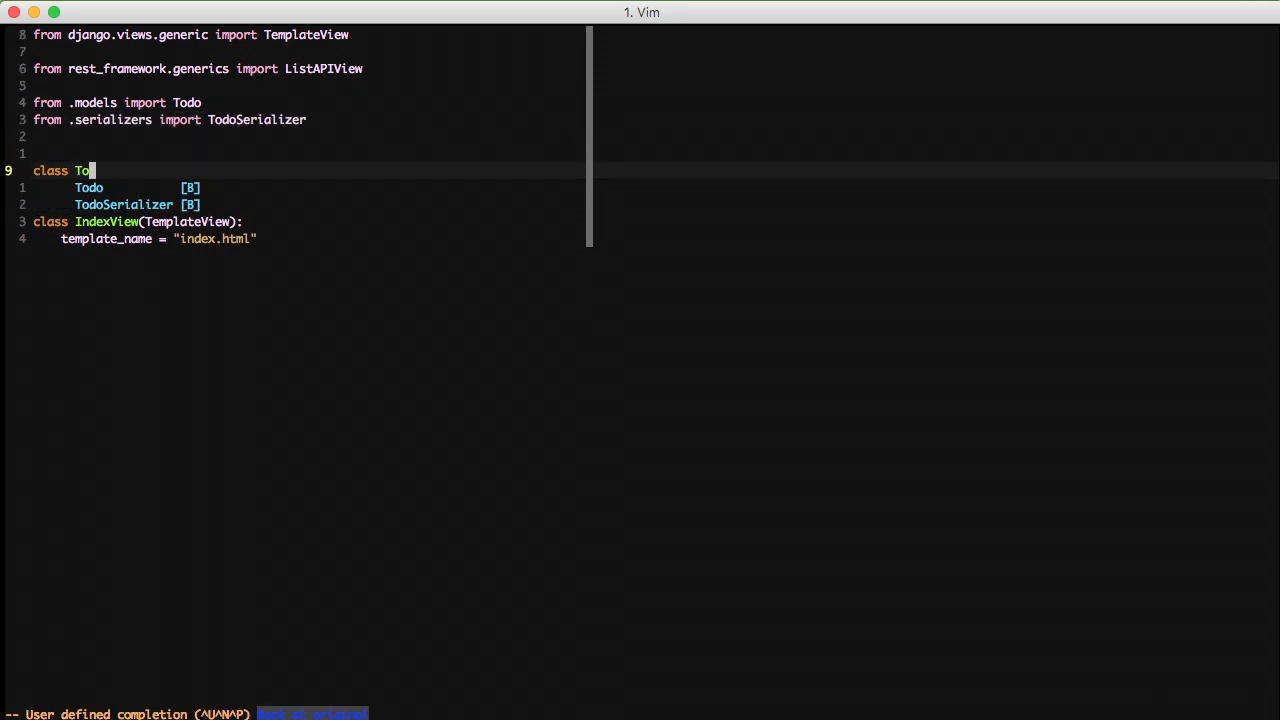
pyautogui.write('ListView(ListAPIView):')
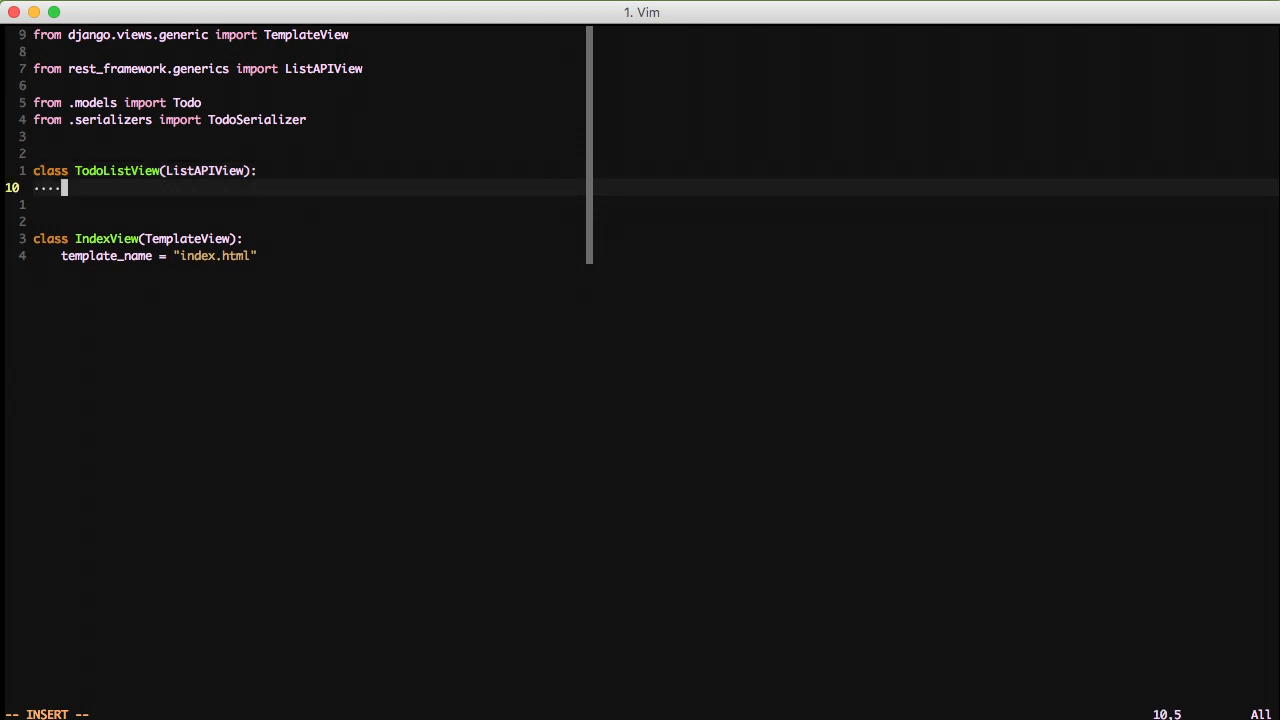
# Set queryset = Todo.objects.all() and serializer_class = TodoSerializer
pyautogui.write('queryset')
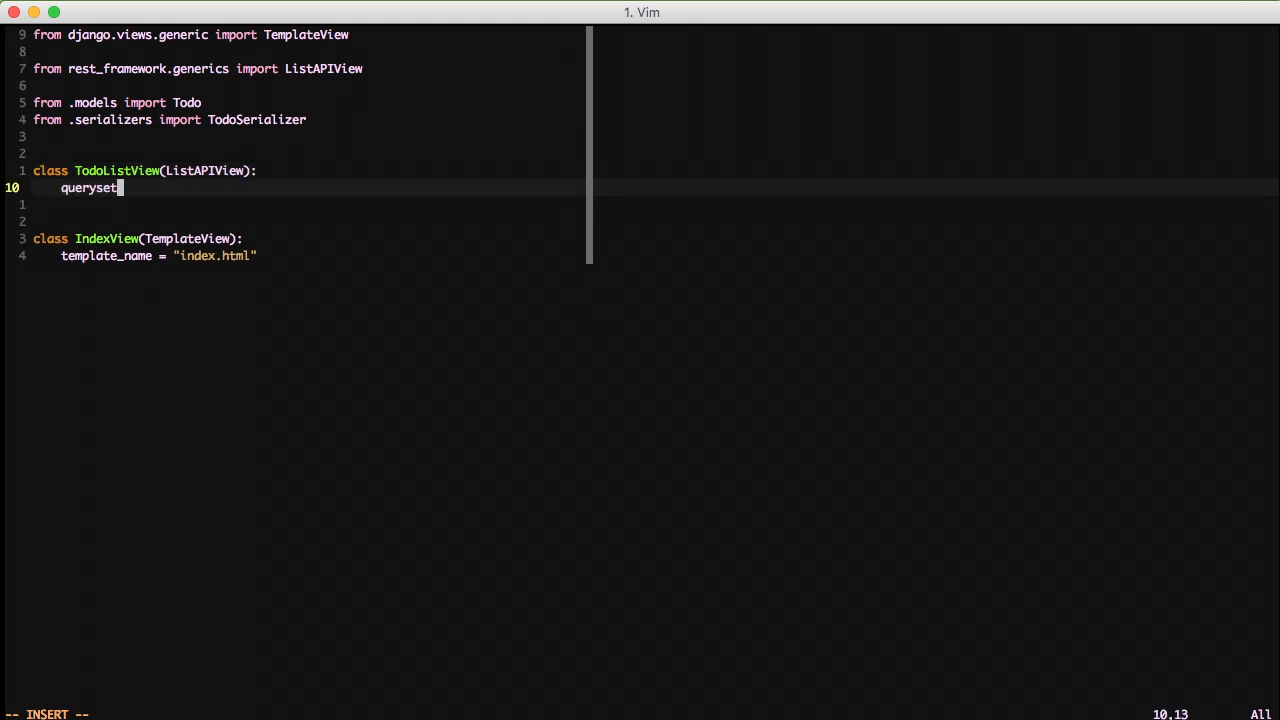
pyautogui.write('= Todo.ob')
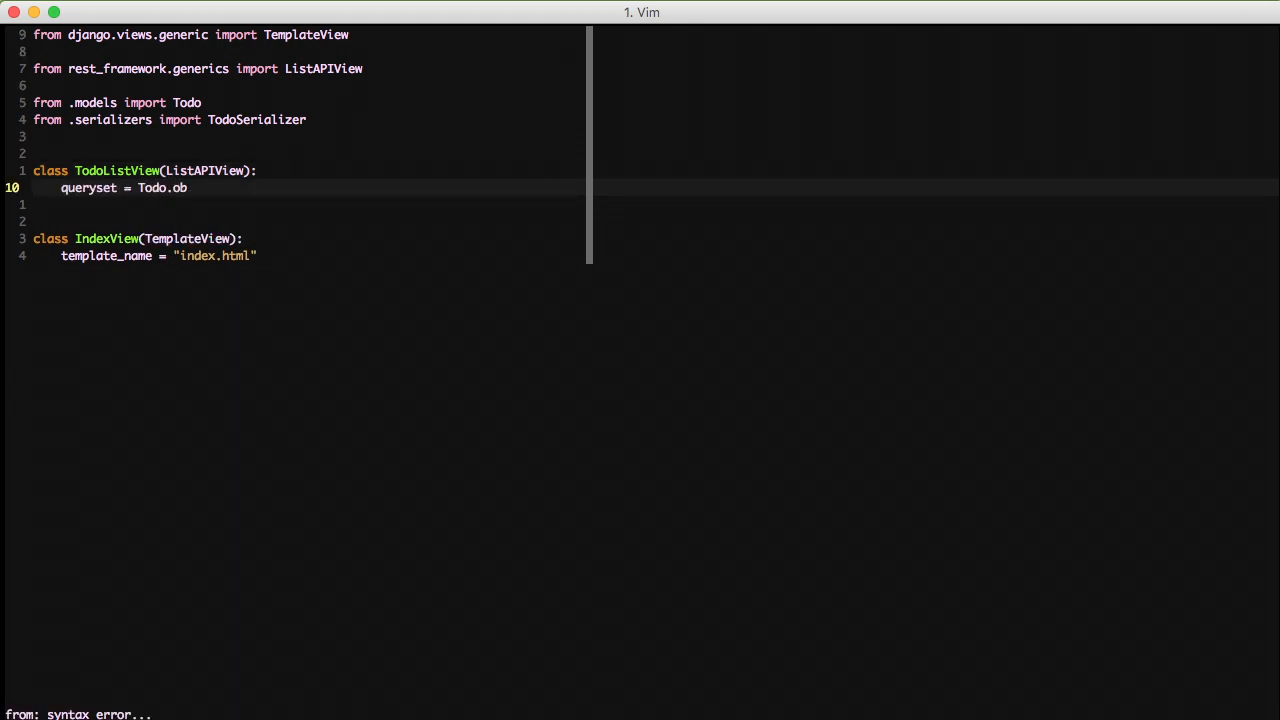
pyautogui.write('jects.all()')
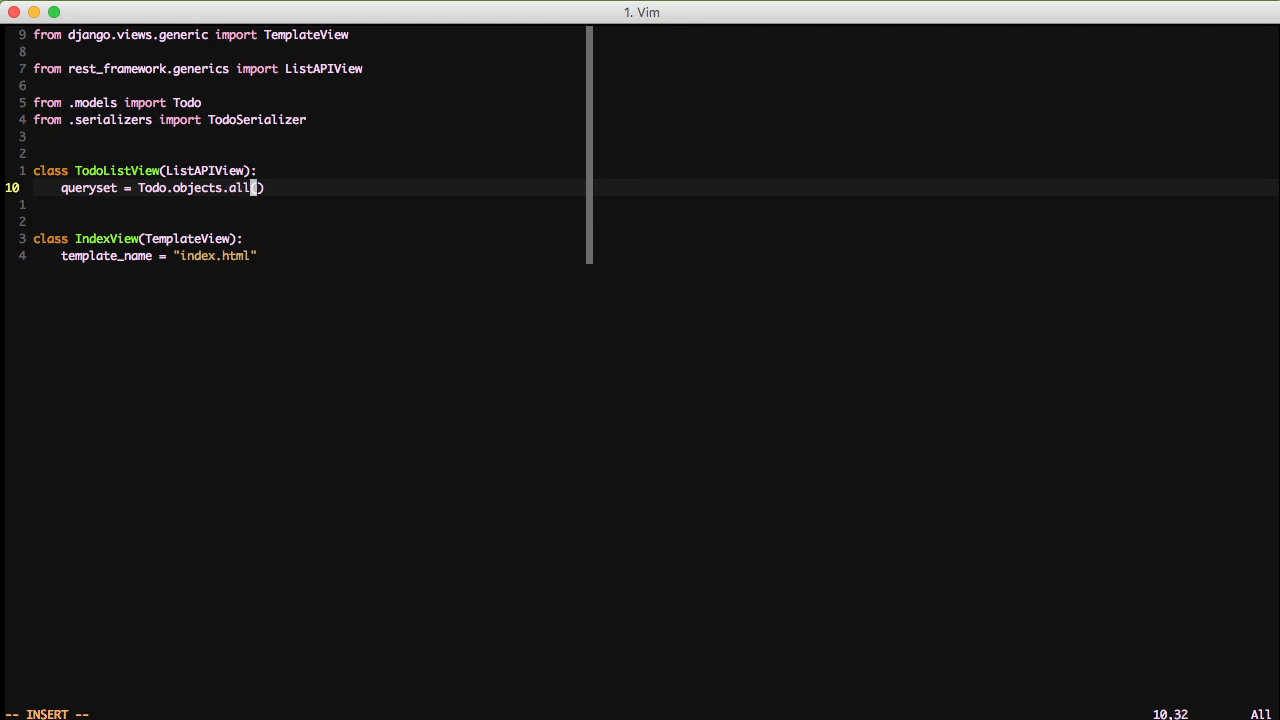
pyautogui.write('serializer_class')
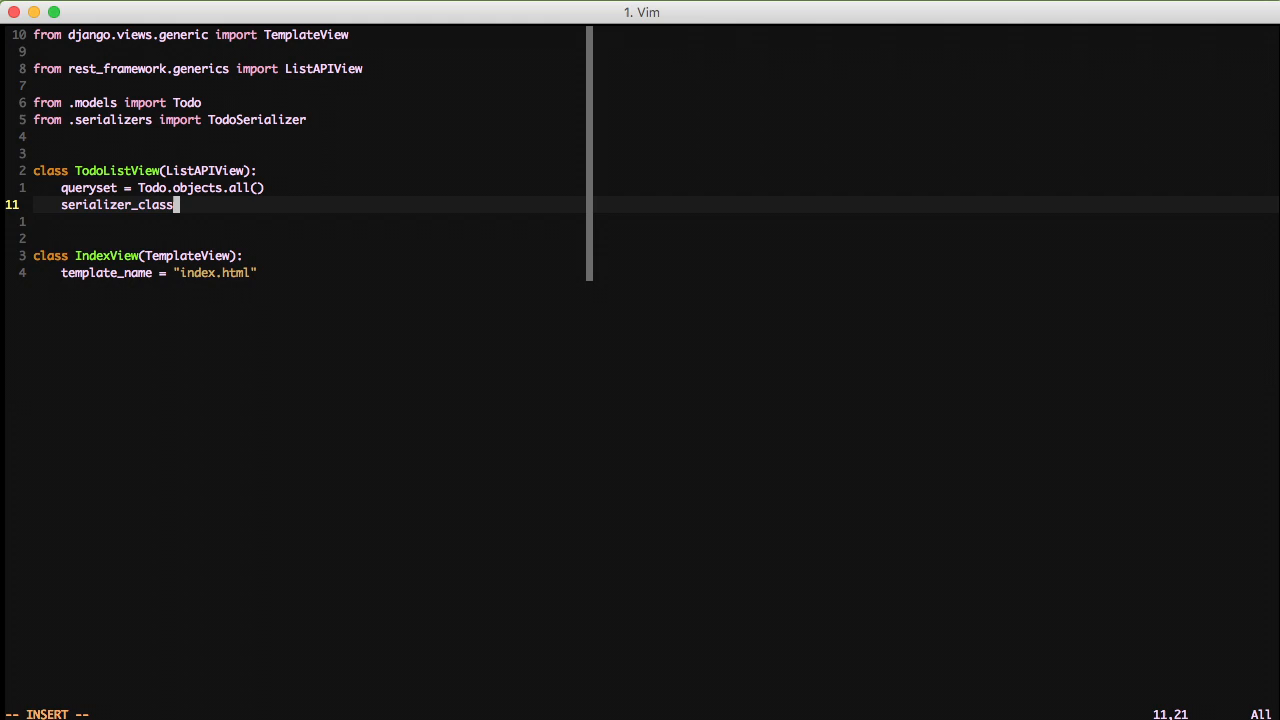
pyautogui.write('= TodoSerializer')
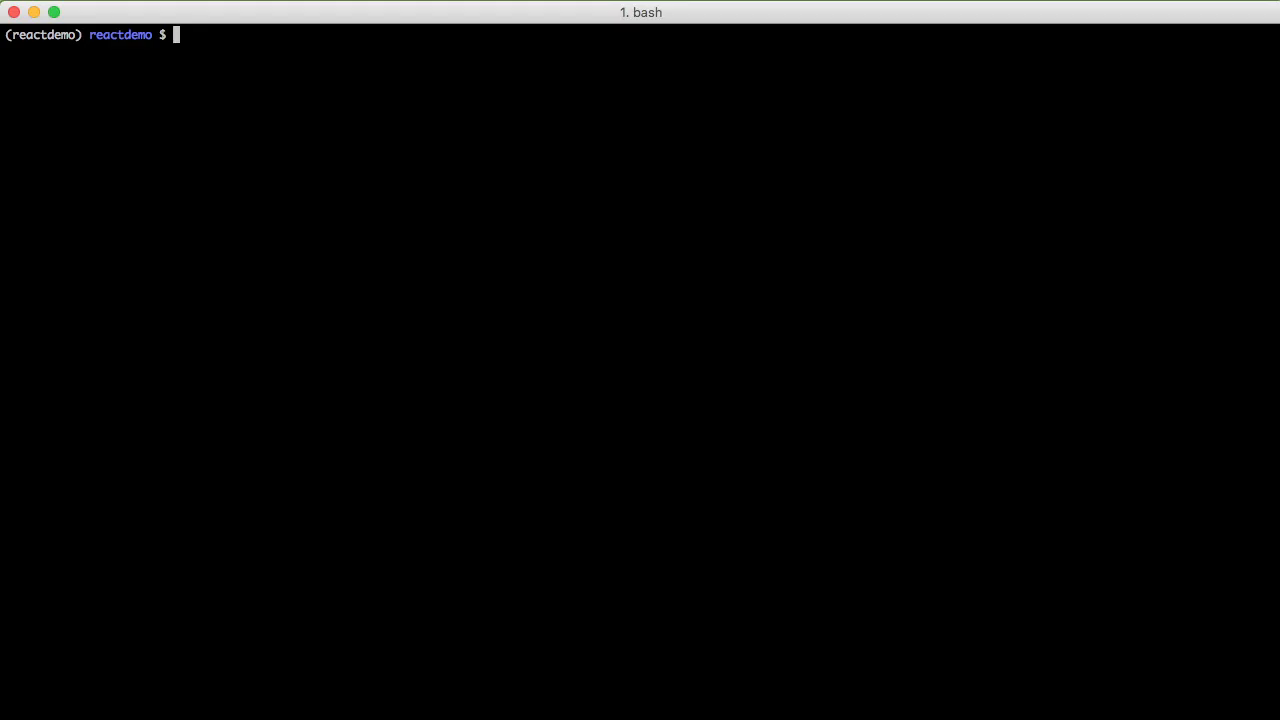
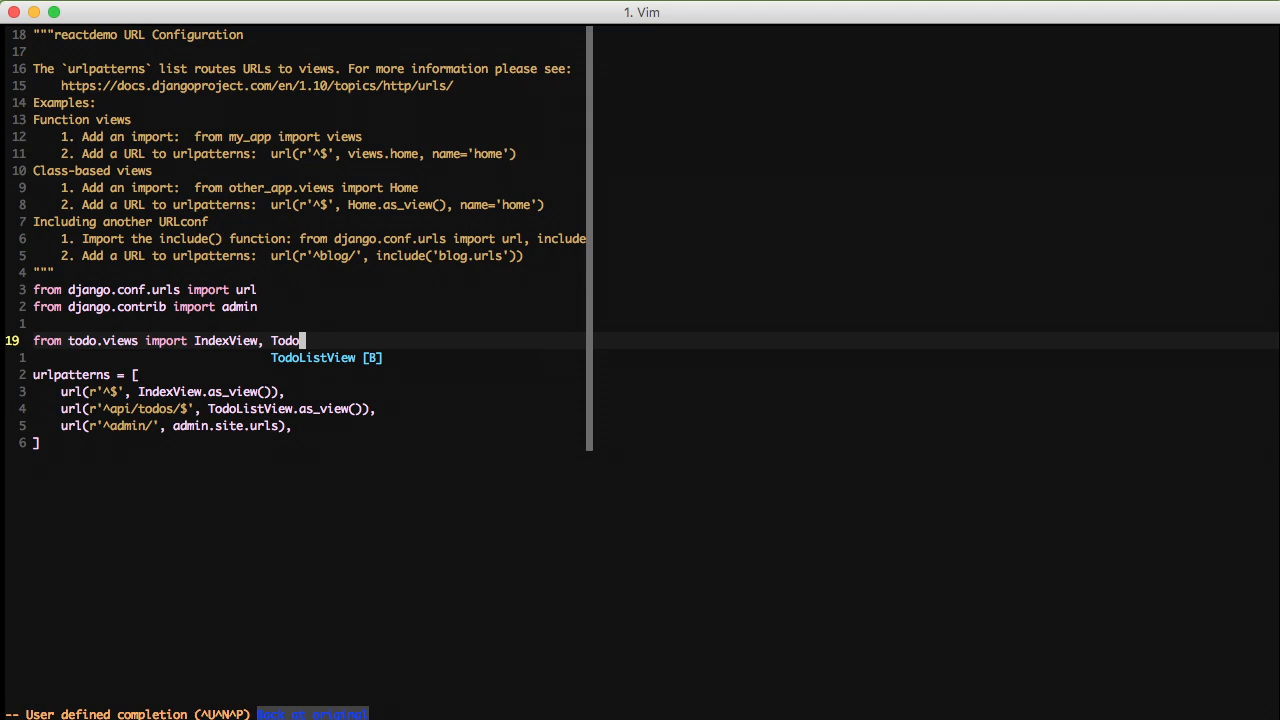
# Add url(r'^api/todos/$', TodoListView.as_view()) and import TodoListView in reactdemo/urls.py
pyautogui.press('Enter')
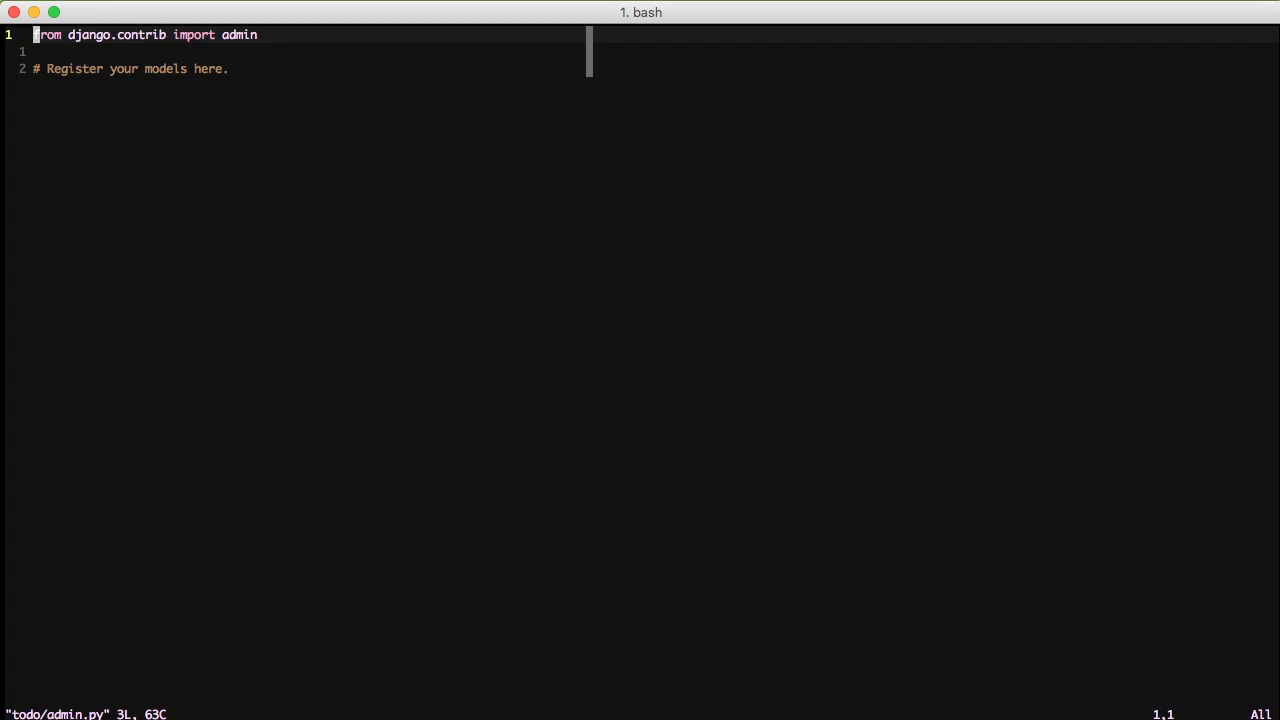
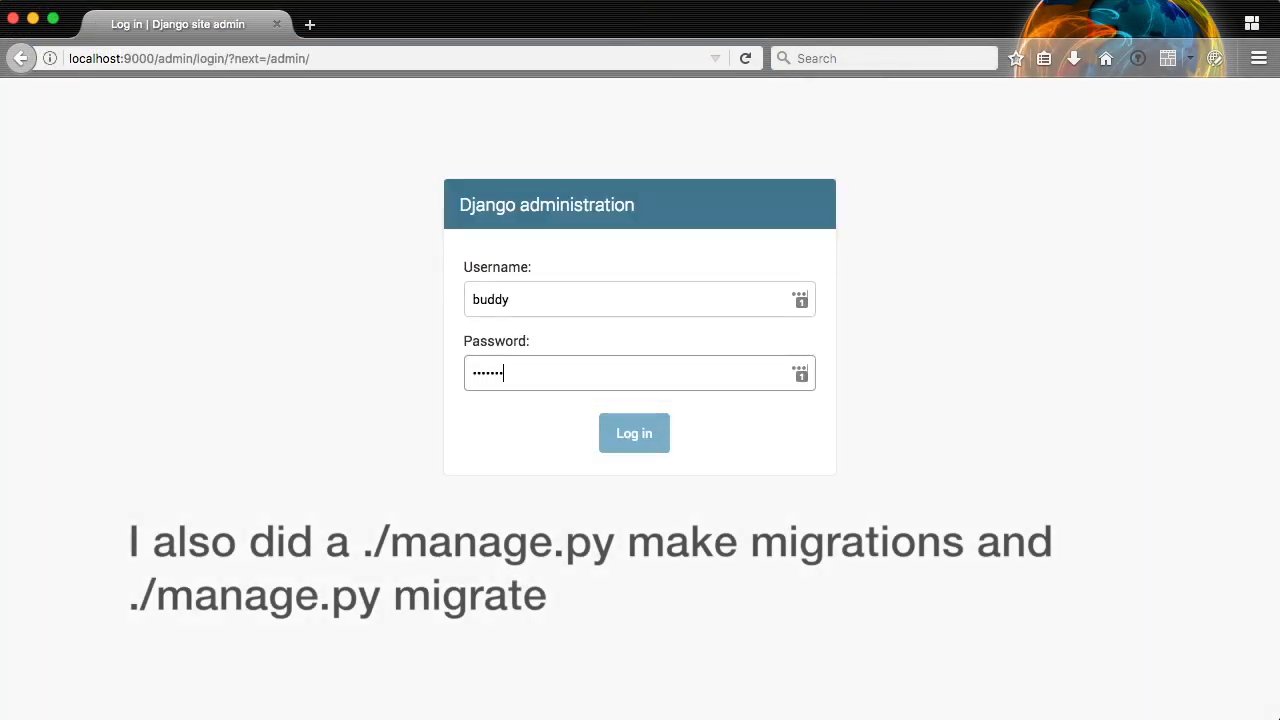
pyautogui.click(634, 433)
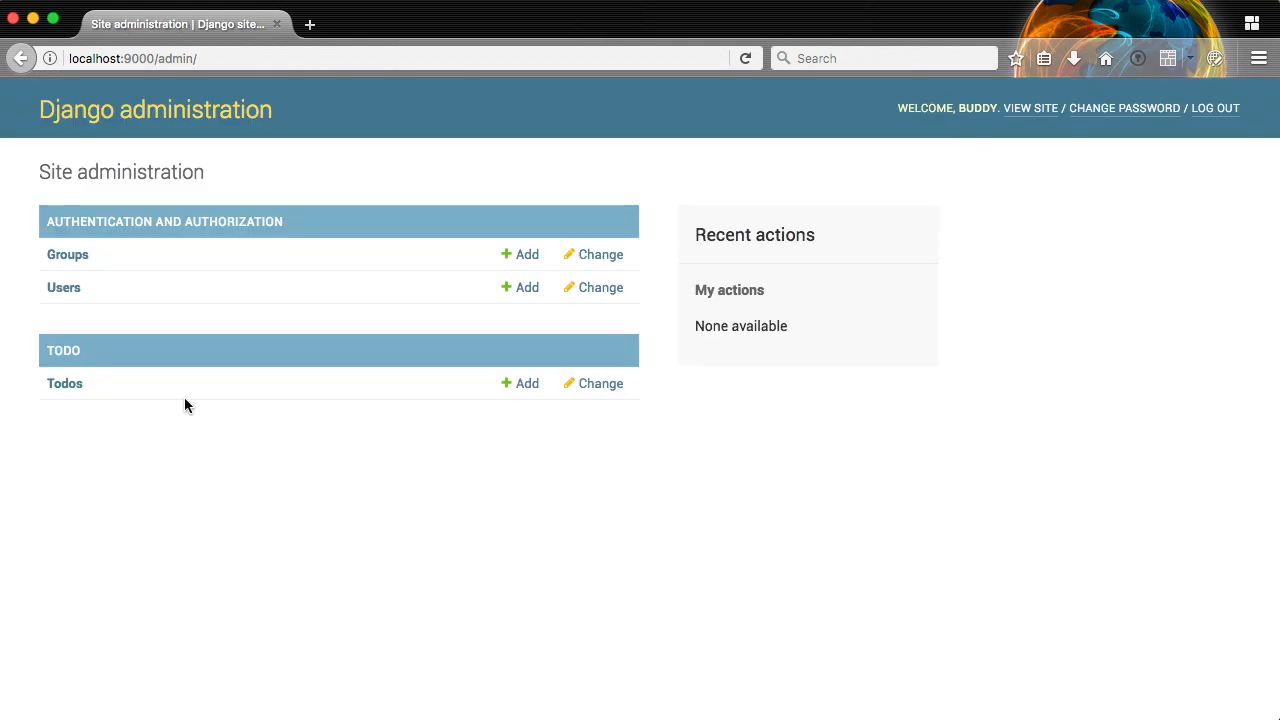
# Add todos via Todos > Add, saving each and finishing with 'Todo number 4'
pyautogui.click(64, 383)
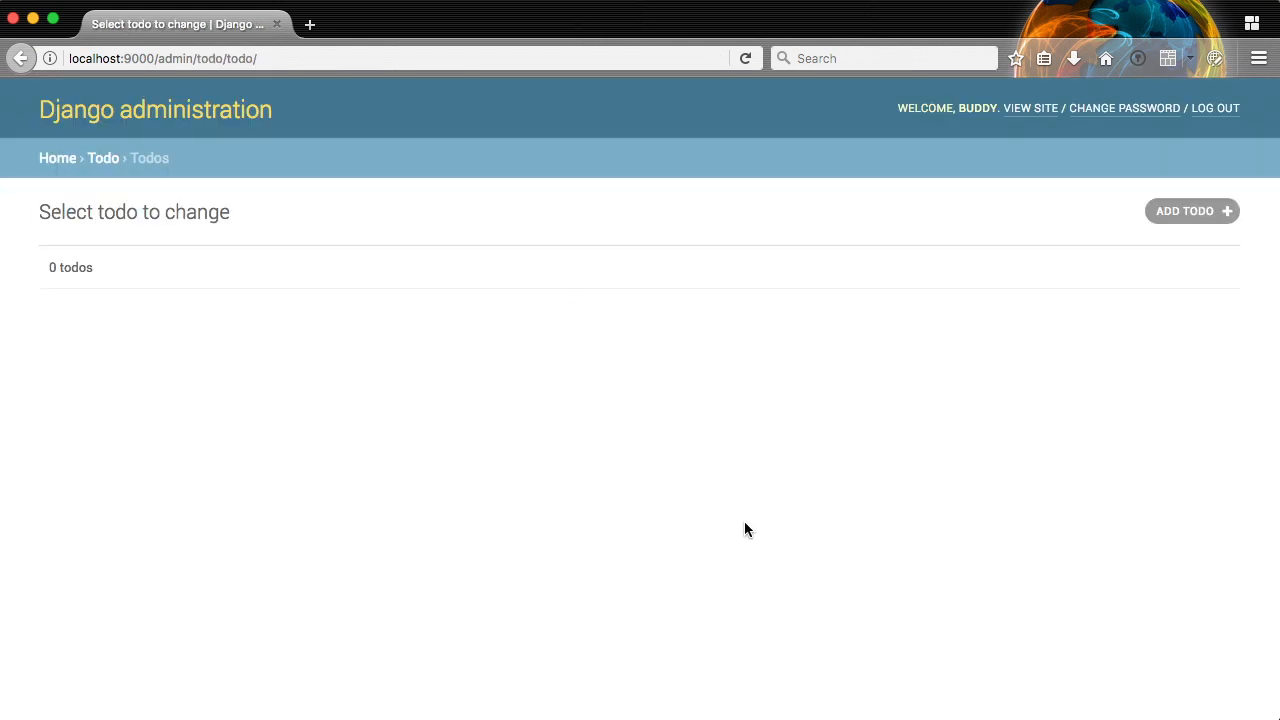
pyautogui.click(1191, 211)
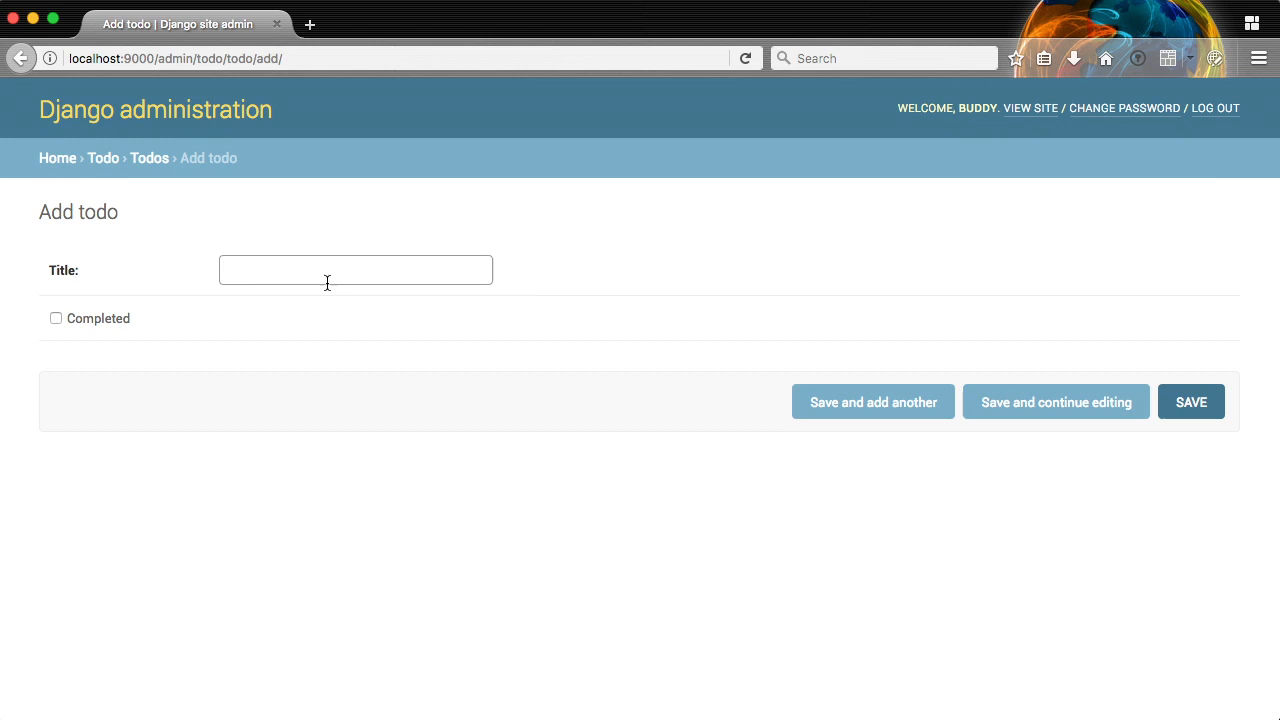
pyautogui.click(873, 401)
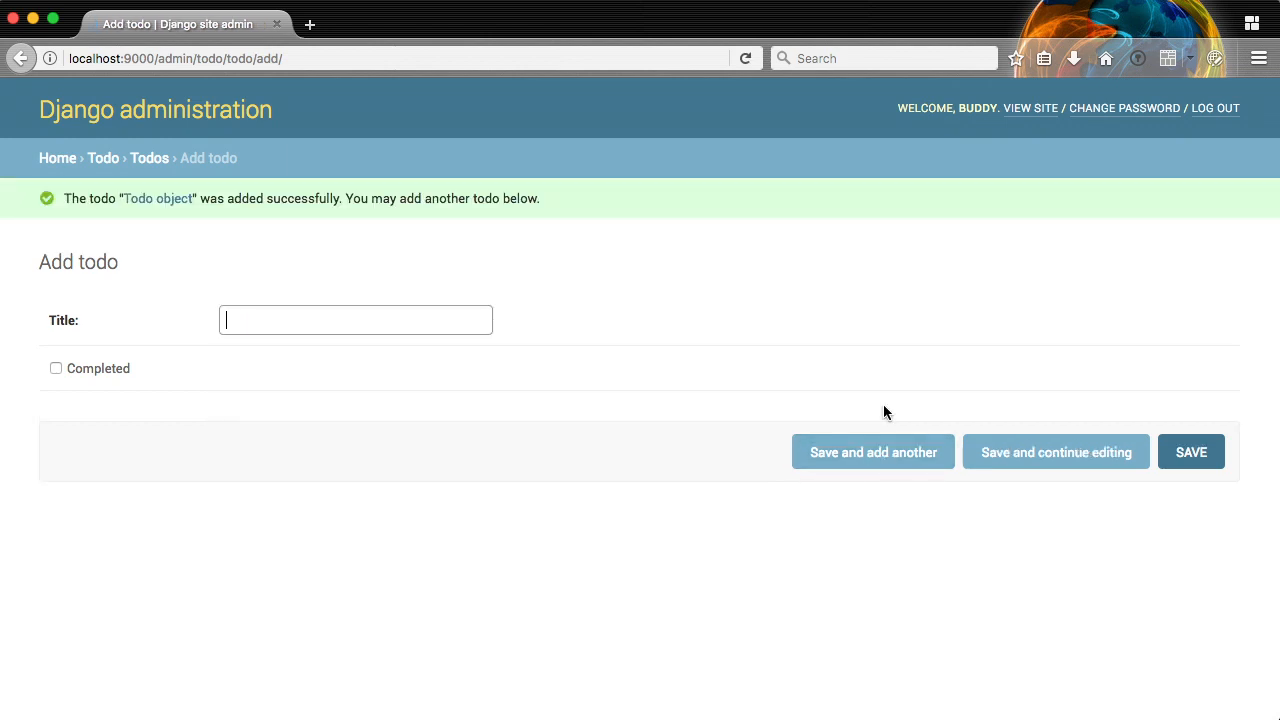
pyautogui.write('Todo number 4')
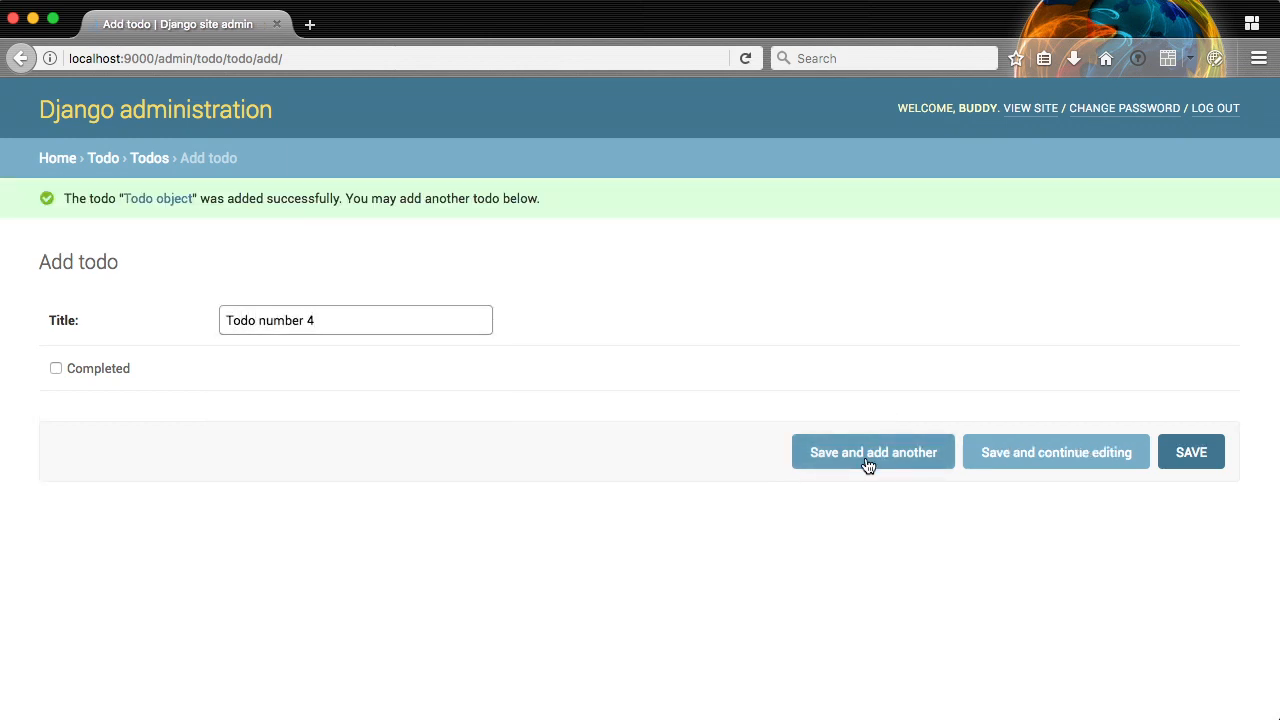
pyautogui.click(873, 452)
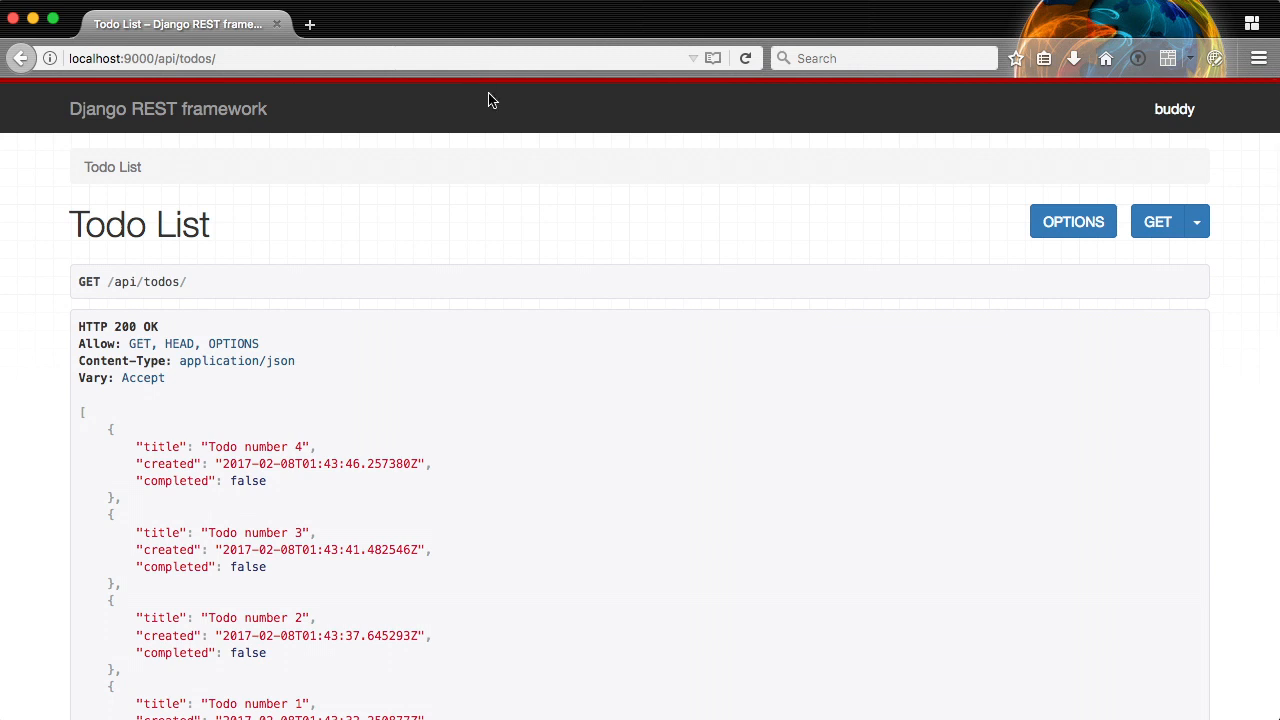
# Scroll through the api/todos/ JSON response listing all four todos
pyautogui.scroll(-3)
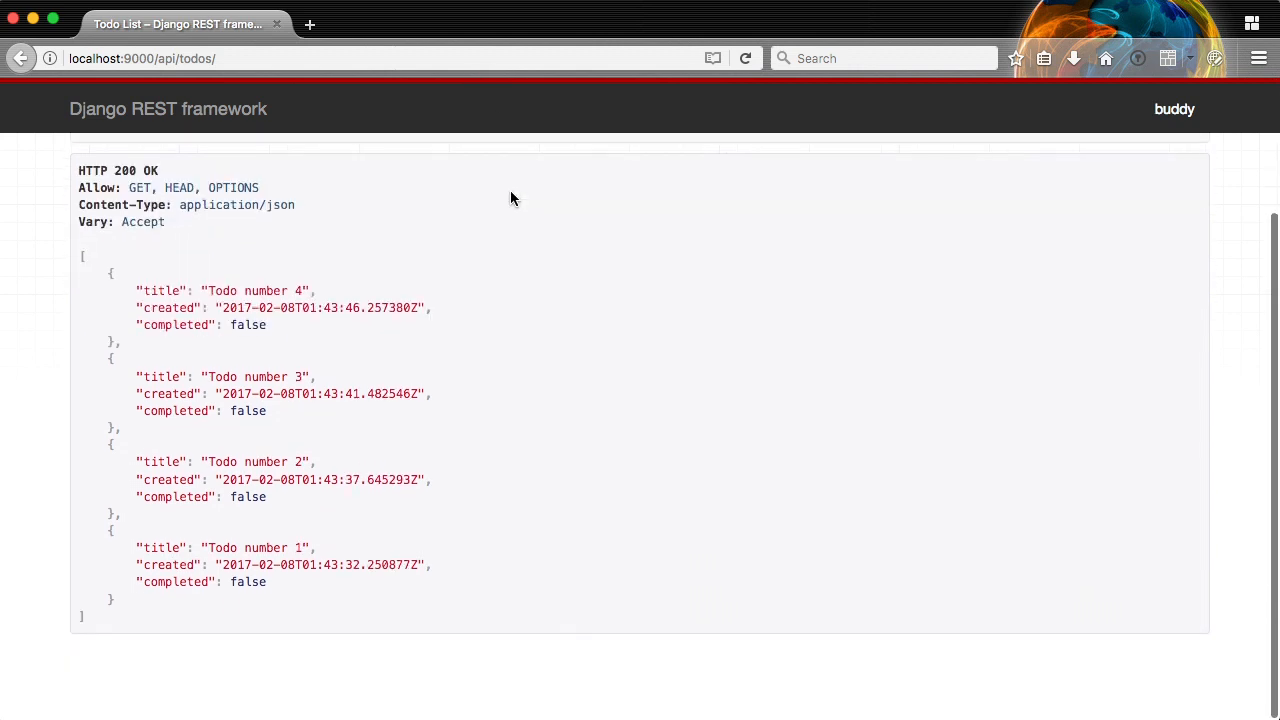